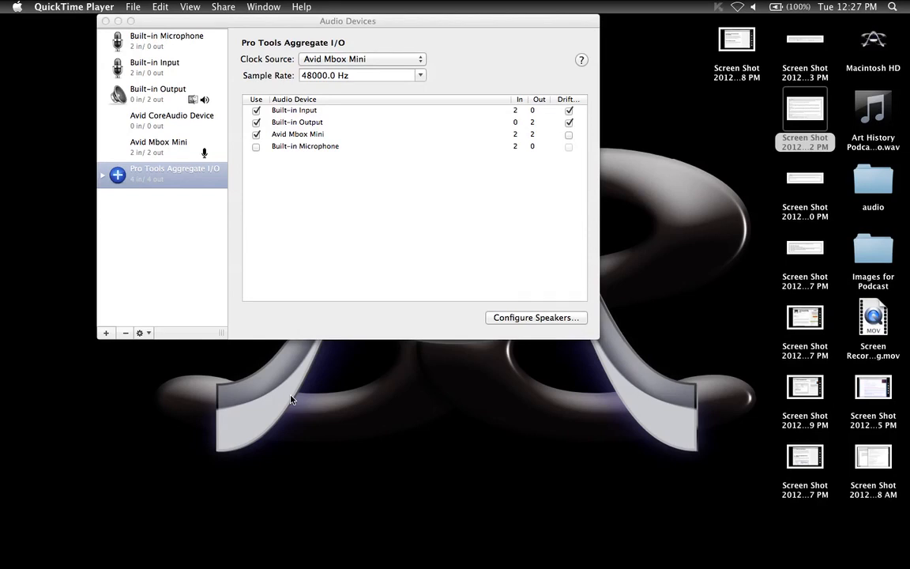
mouse_move(248, 270)
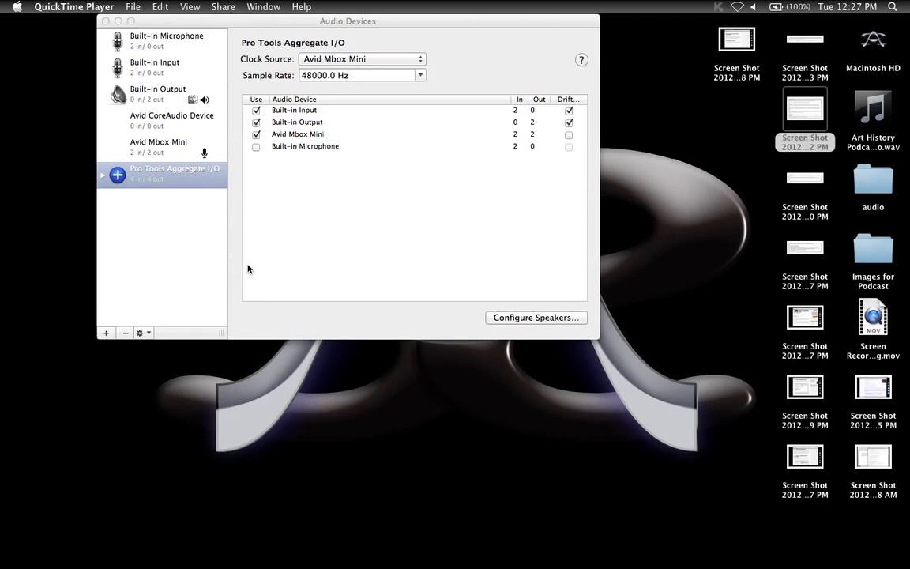
mouse_move(160, 188)
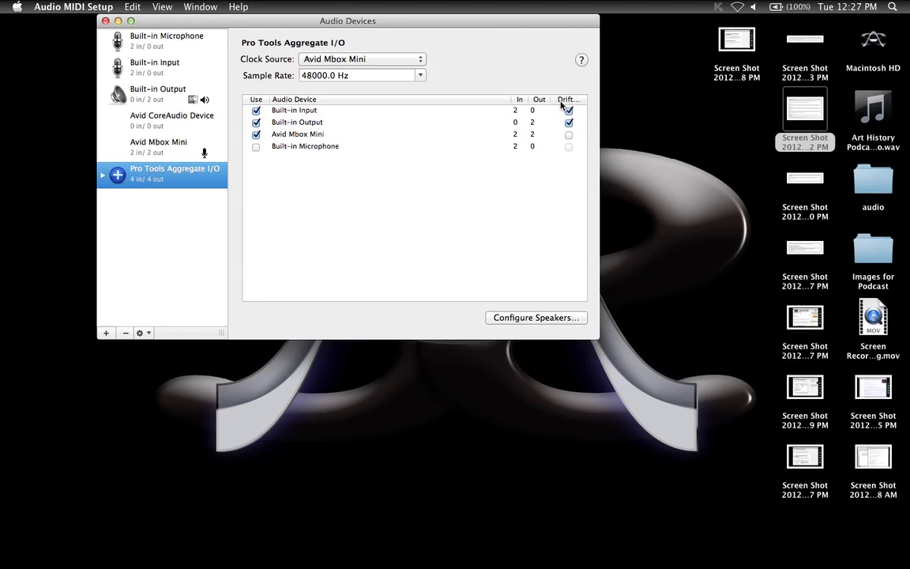
Toggle Built-in Input drift correction, then make Pro Tools Aggregate I/O the sound input and output
left_click(569, 110)
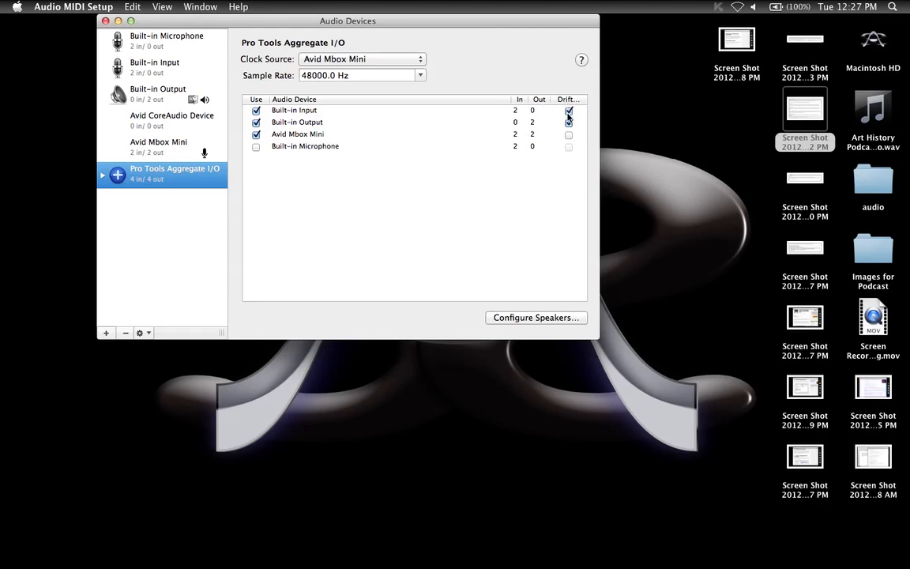
left_click(569, 123)
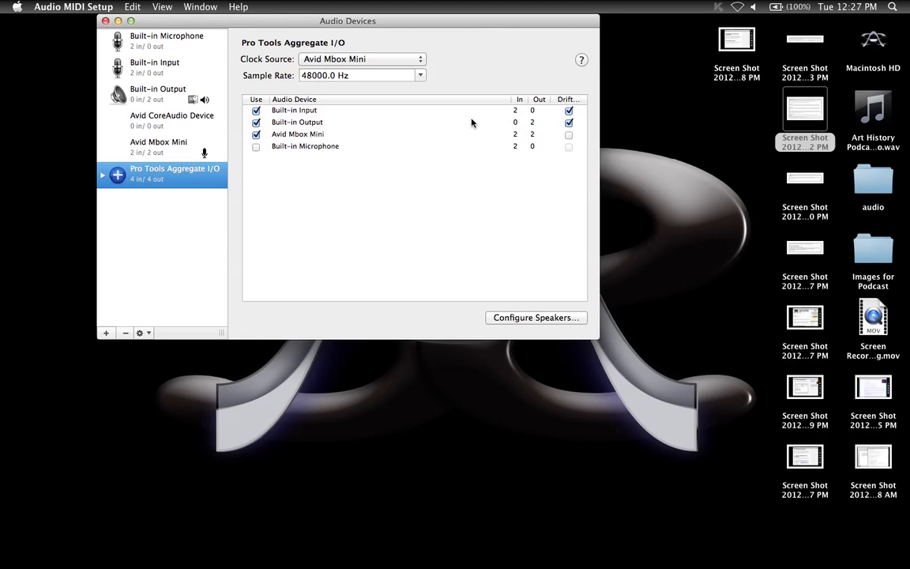
mouse_move(313, 136)
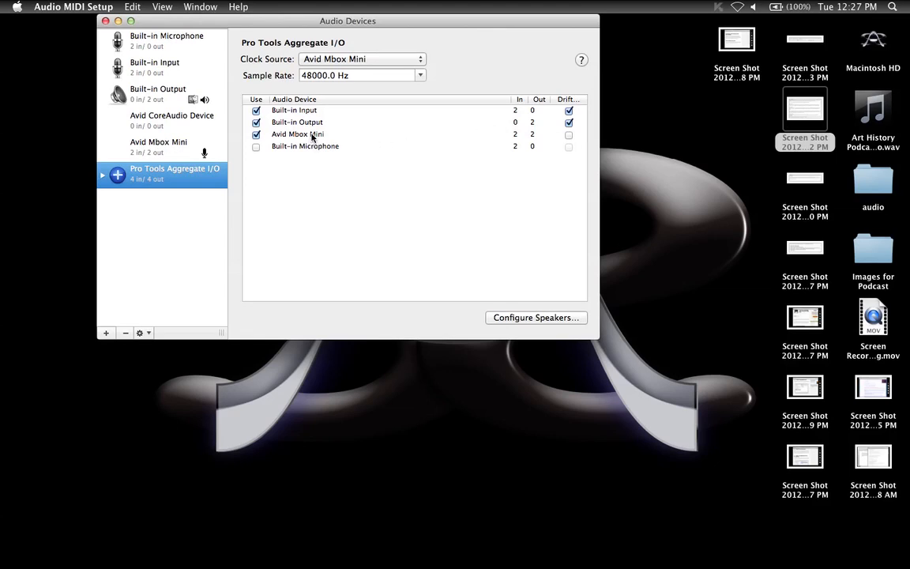
mouse_move(373, 63)
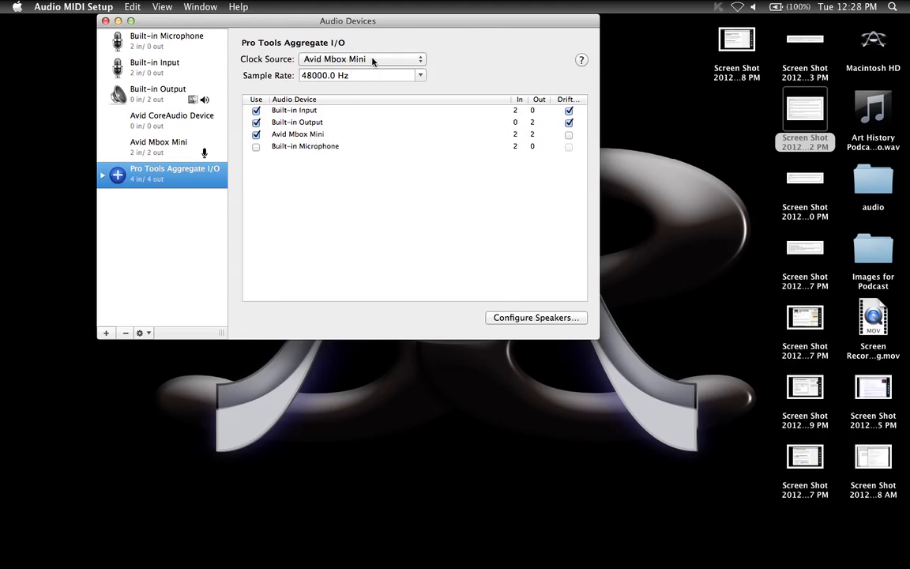
mouse_move(158, 176)
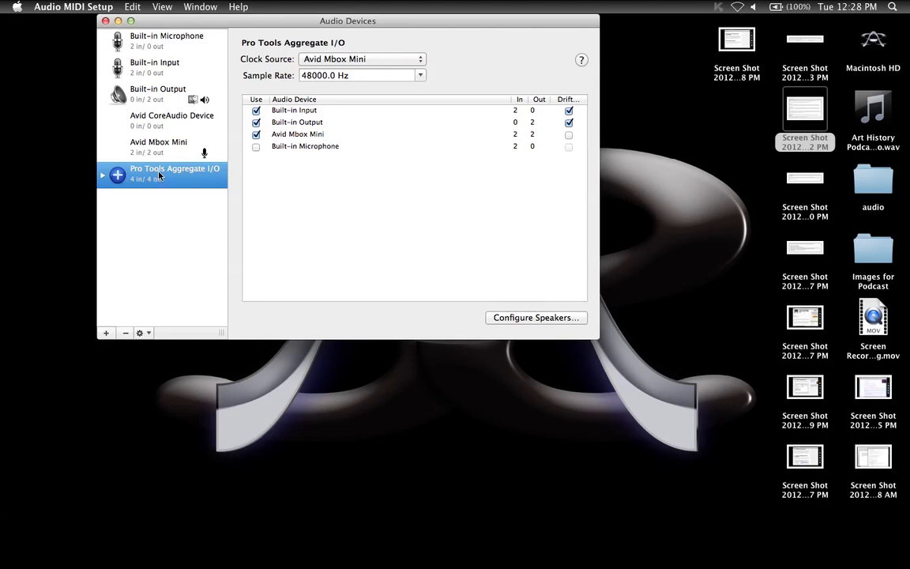
right_click(173, 168)
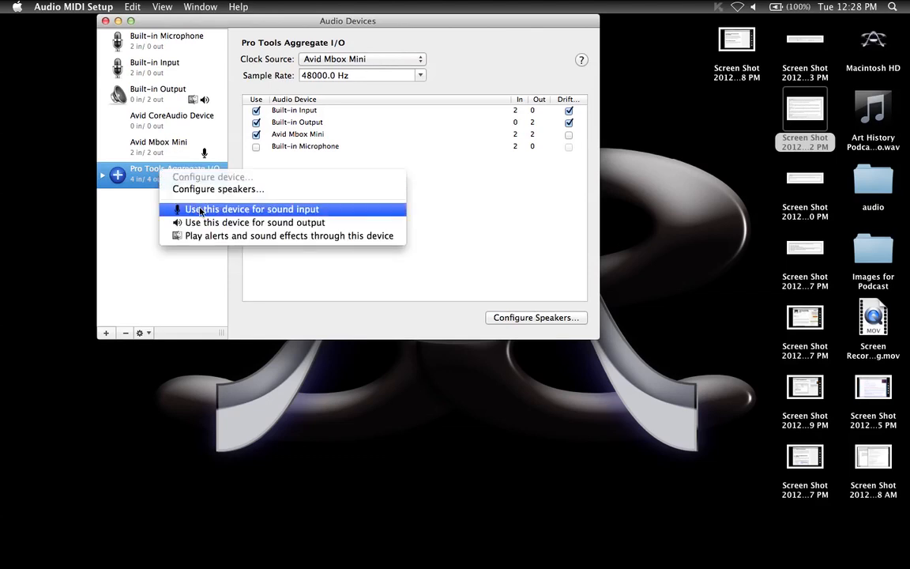
left_click(251, 208)
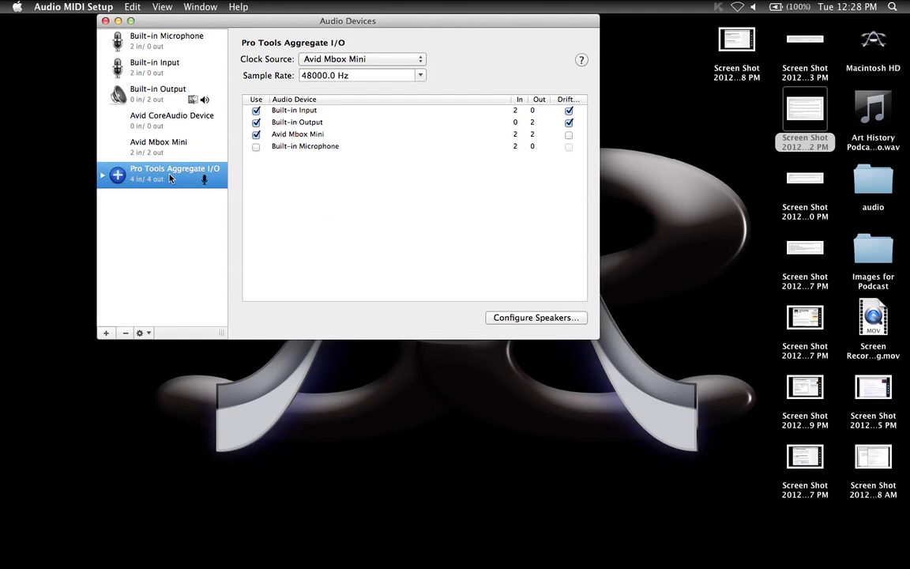
right_click(173, 172)
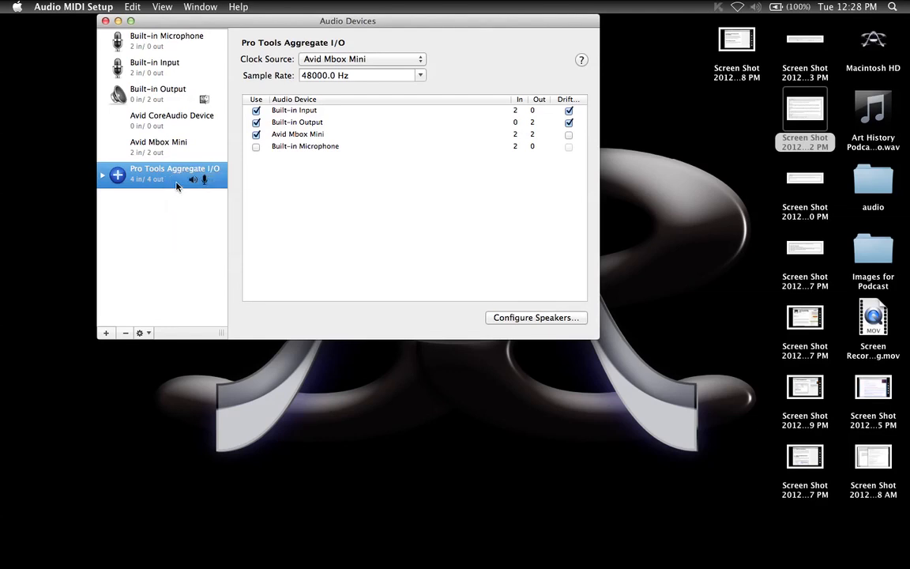
left_click(103, 175)
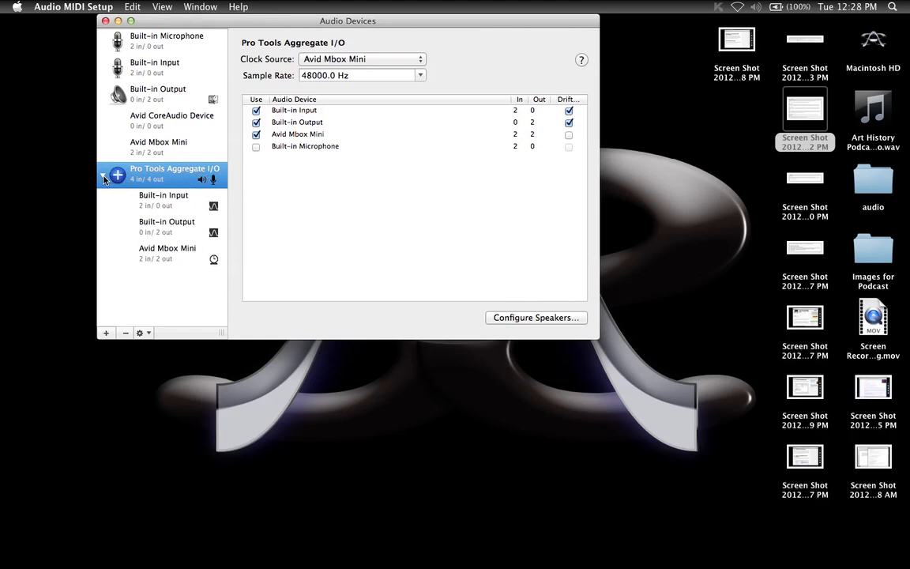
left_click(103, 175)
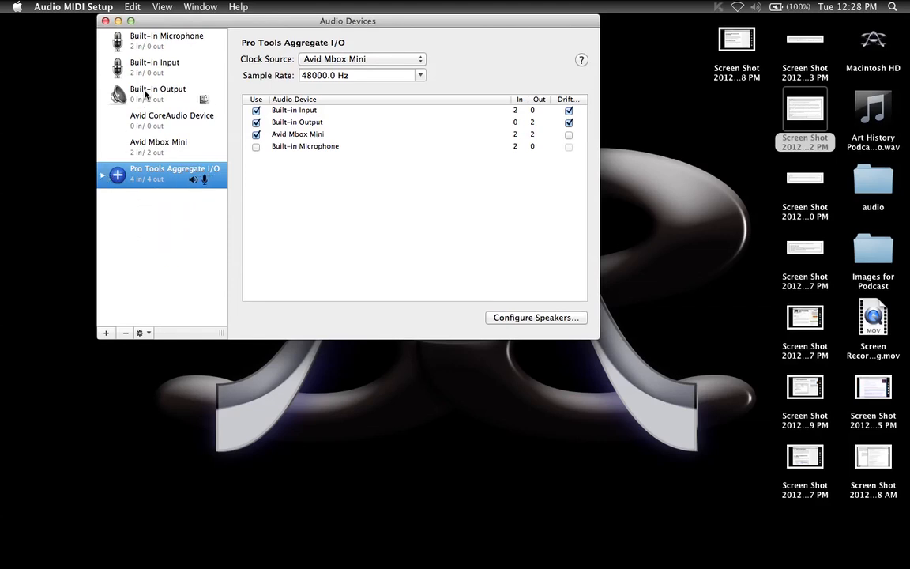
mouse_move(162, 99)
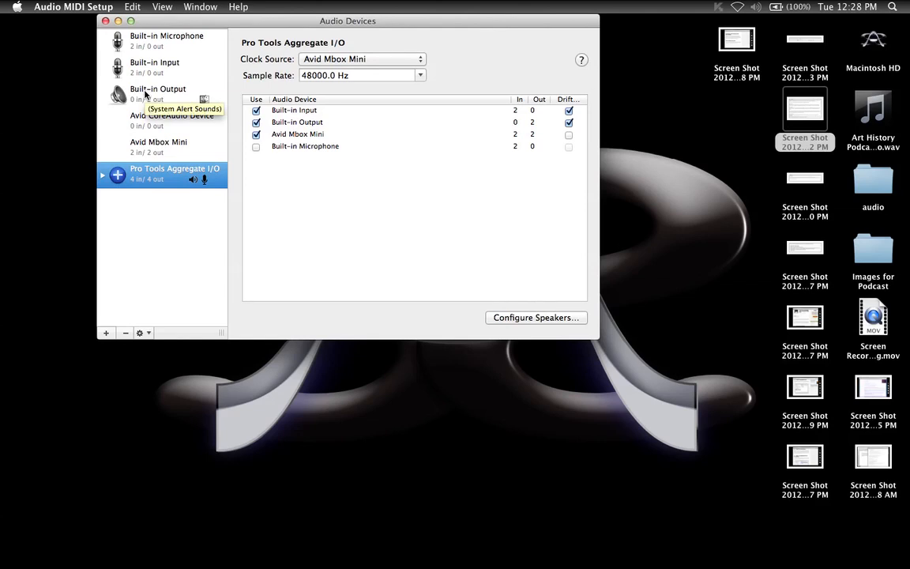
Select Built-in Output and unmute its headphone channels at -12 dB and 48 kHz
left_click(158, 93)
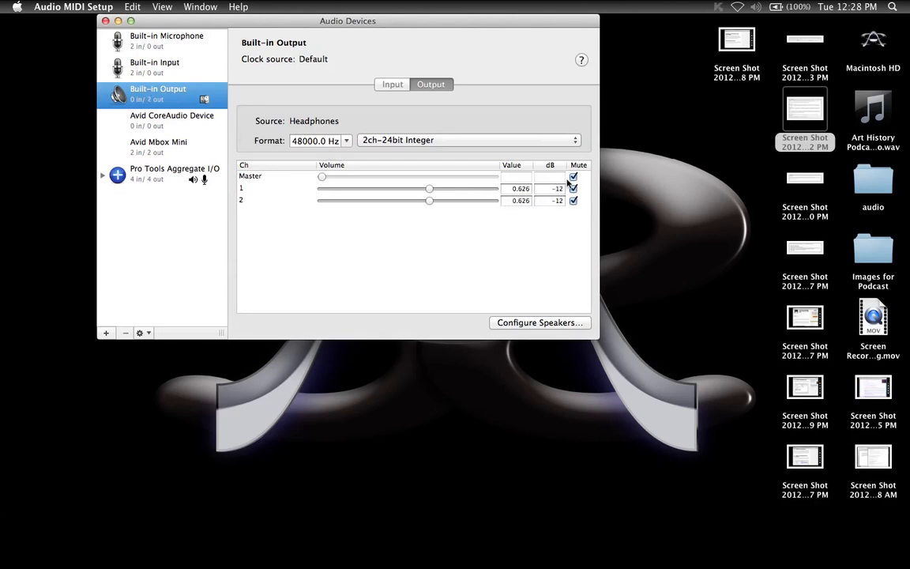
left_click(573, 177)
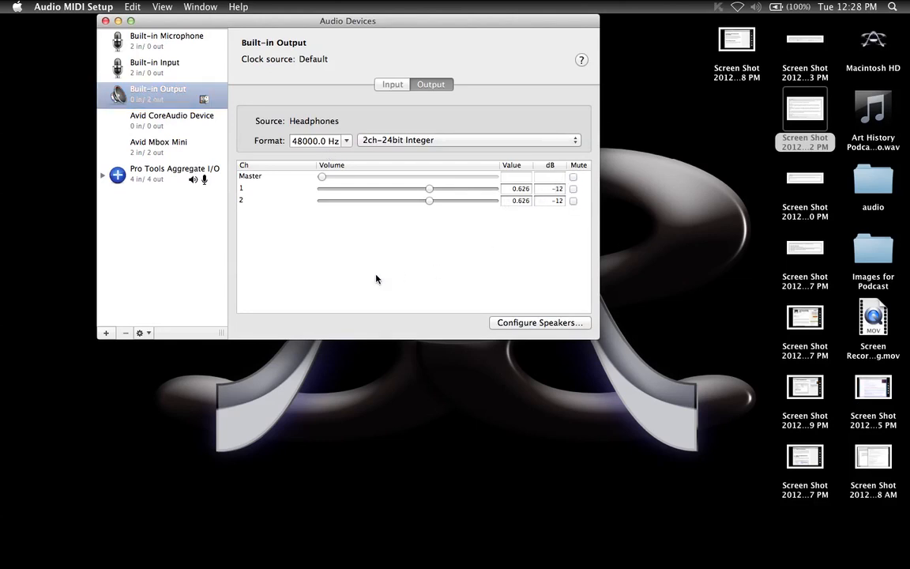
mouse_move(260, 239)
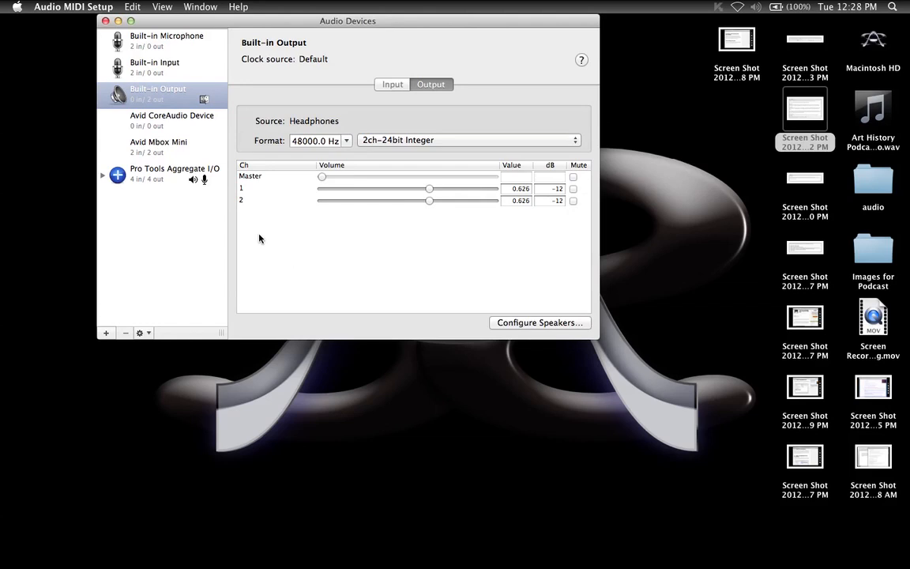
mouse_move(197, 179)
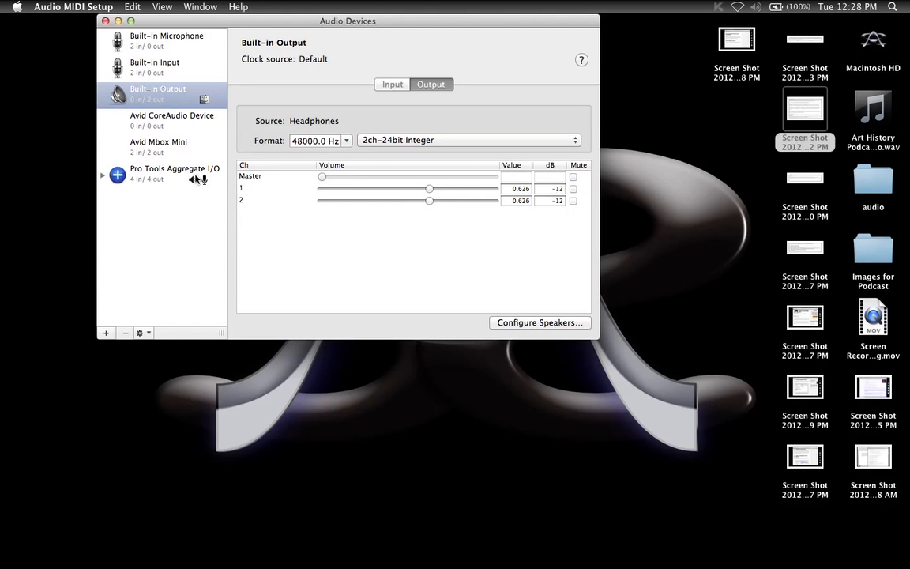
mouse_move(164, 97)
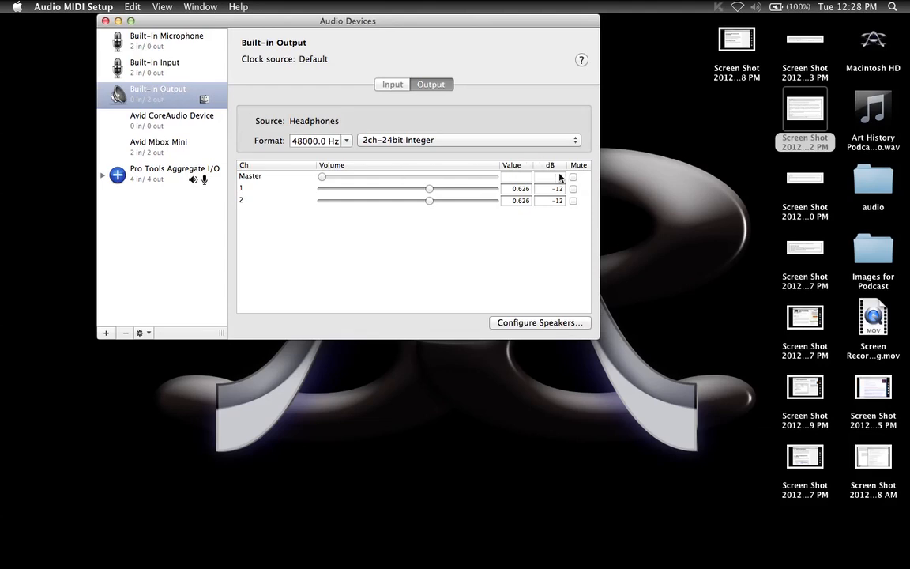
mouse_move(309, 172)
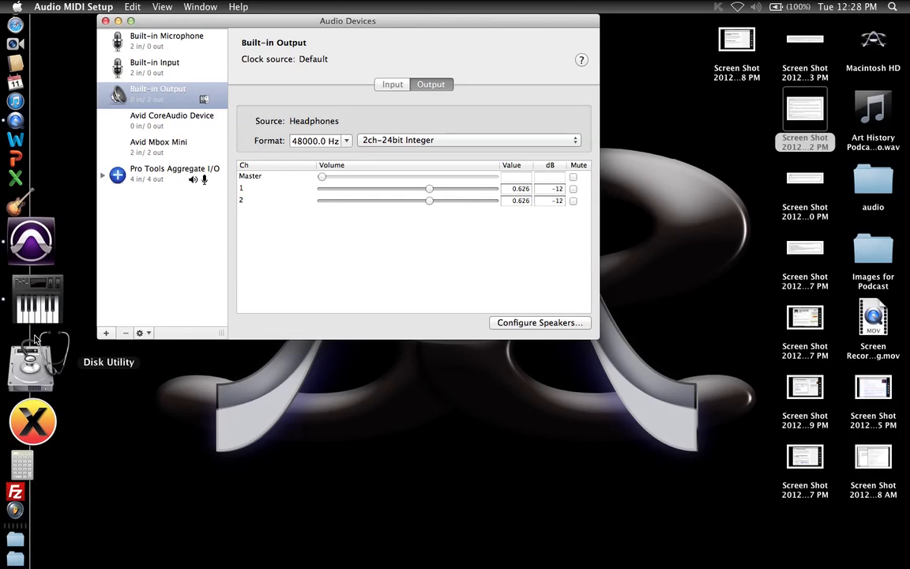
Set Pro Tools' Playback Engine to Pro Tools Aggregate I/O and open I/O Setup
left_click(37, 324)
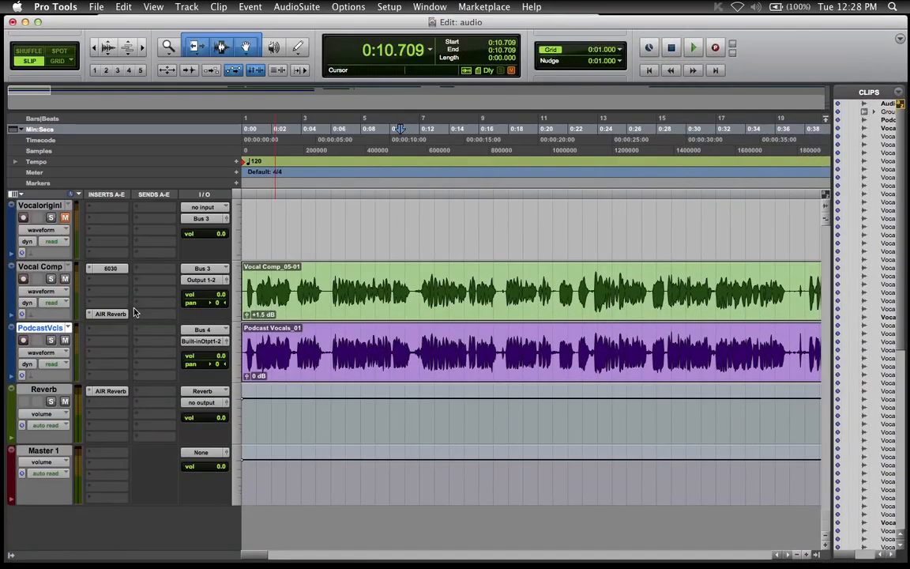
left_click(388, 6)
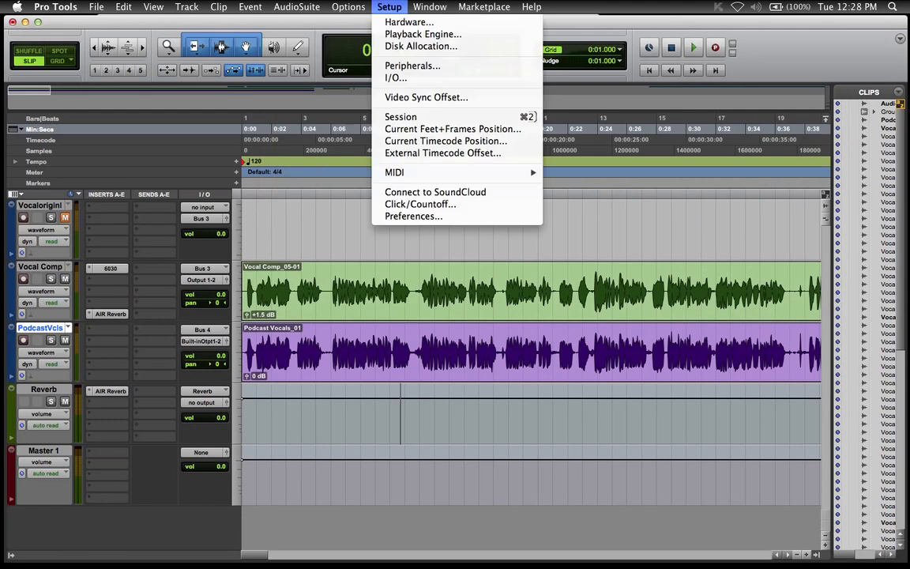
left_click(423, 34)
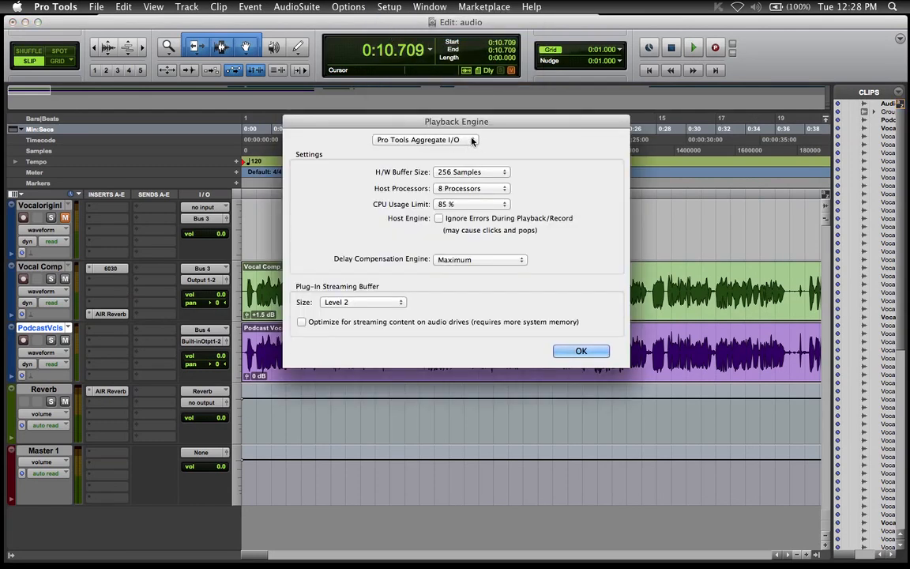
left_click(581, 351)
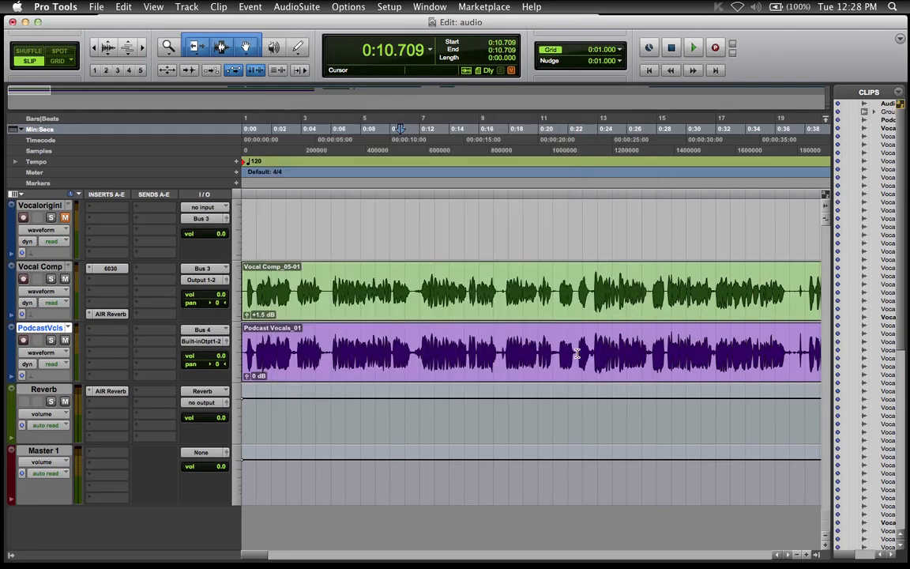
left_click(389, 7)
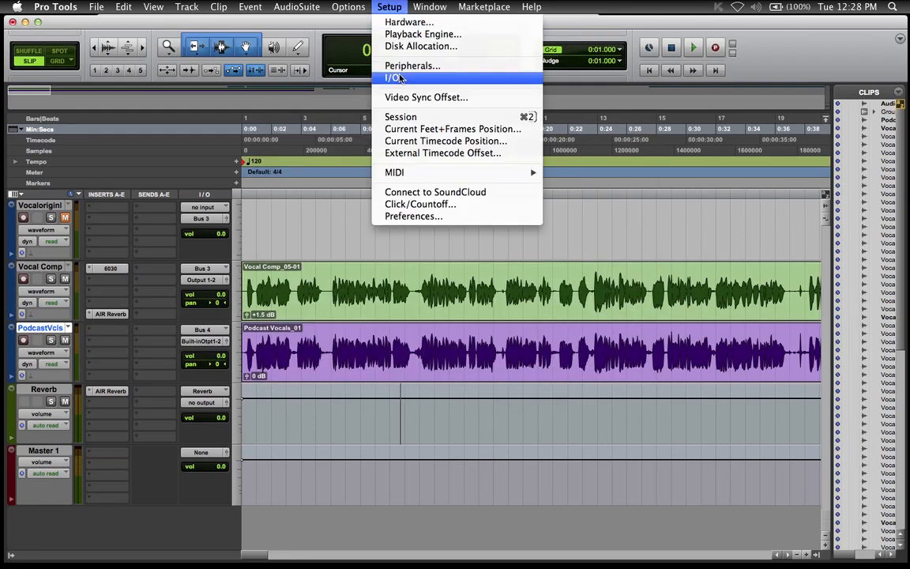
left_click(391, 78)
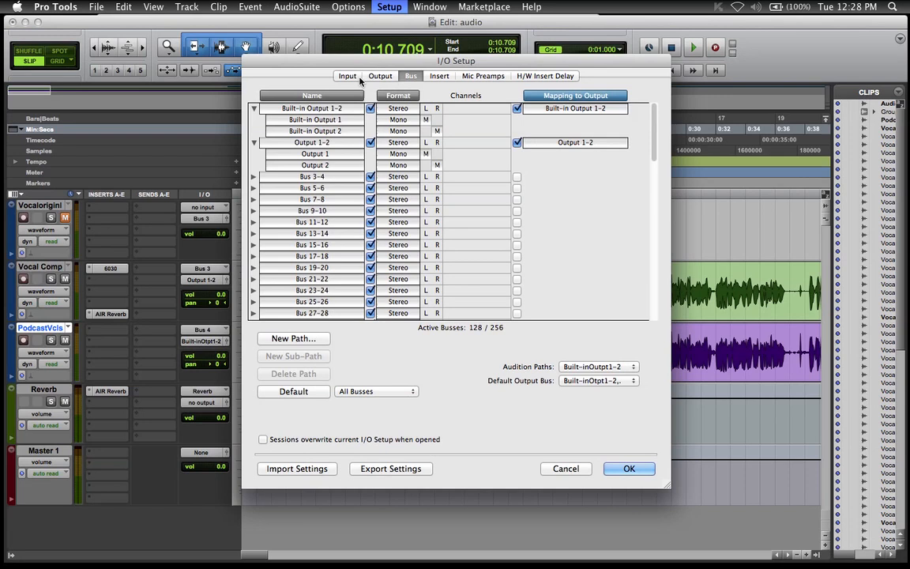
On the Input tab, restore the default Built-in Input 1-2 and Input 1-2 paths
left_click(347, 75)
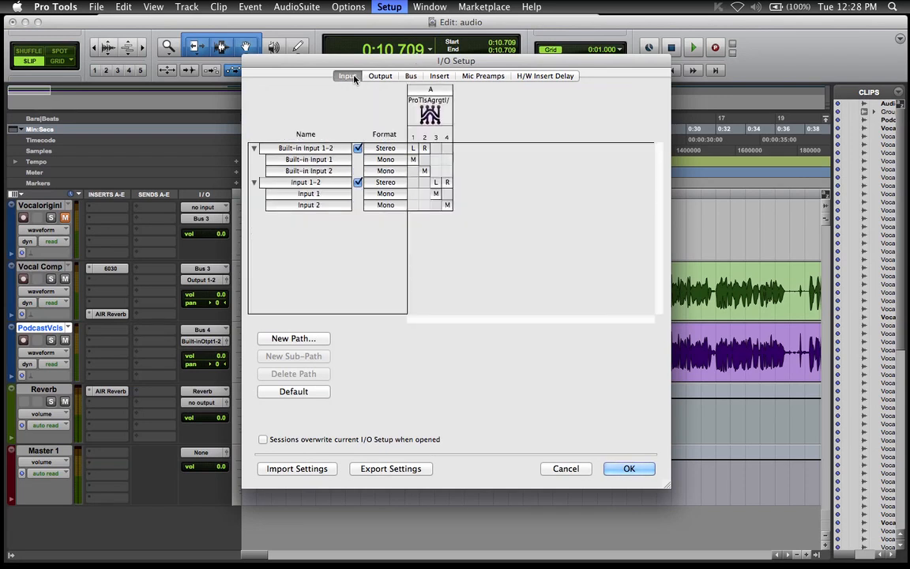
mouse_move(302, 182)
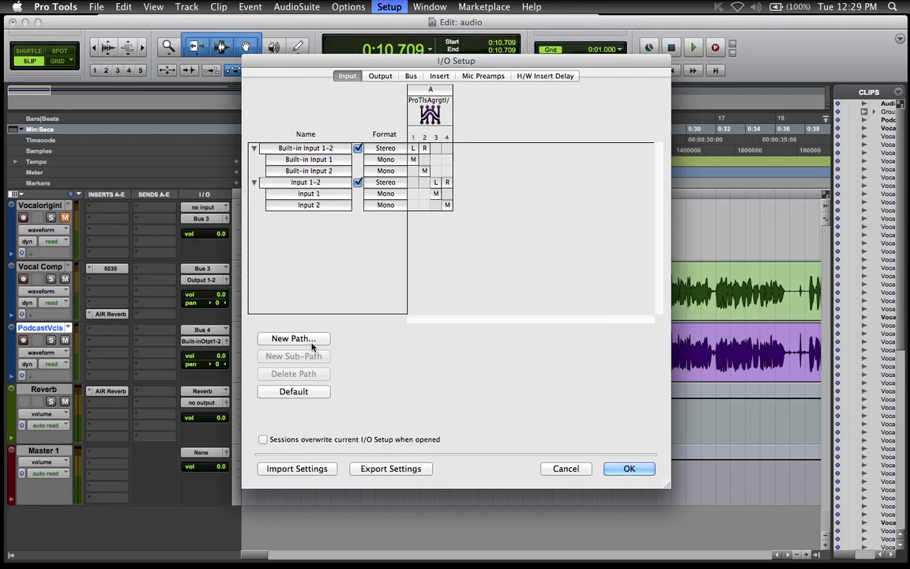
left_click(306, 148)
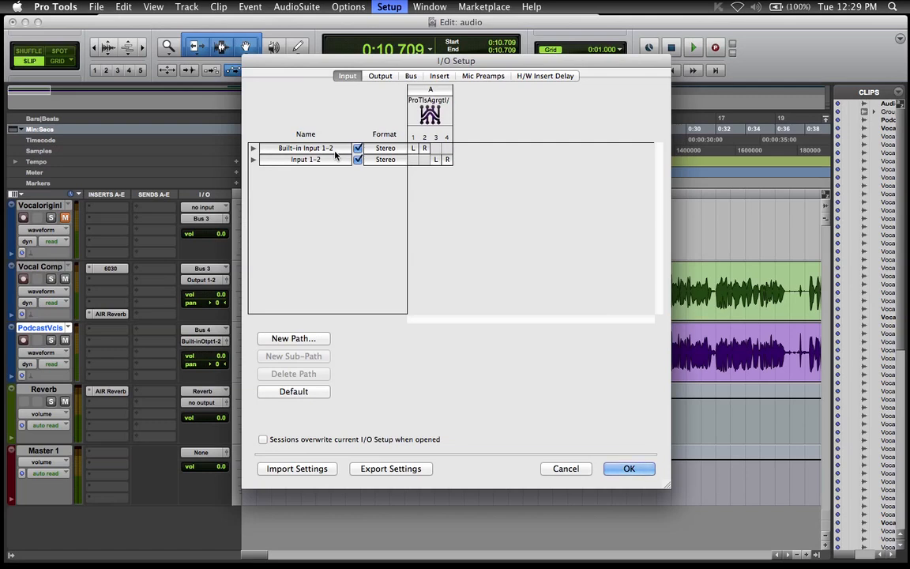
Delete both output paths, restore default Built-in Output 1-2 and Output 1-2, and confirm OK
left_click(380, 75)
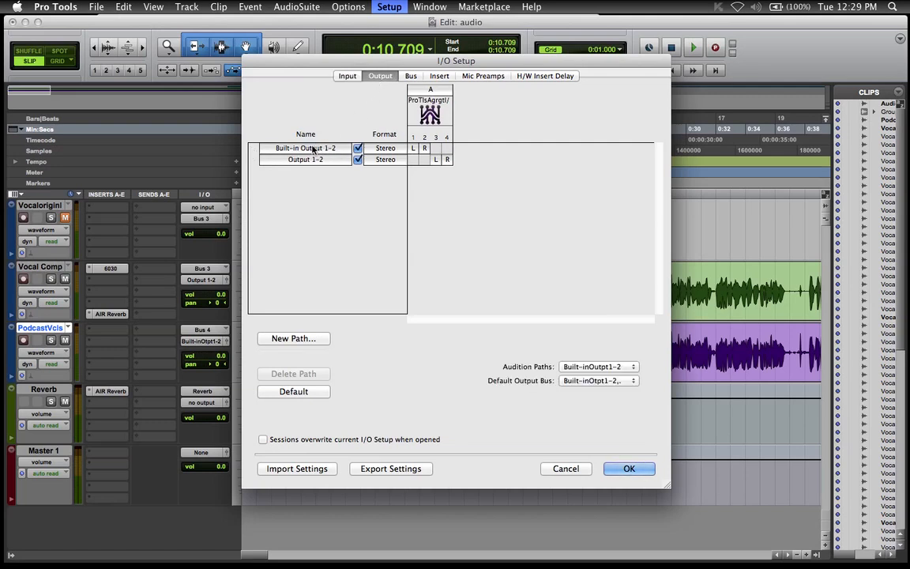
left_click(305, 159)
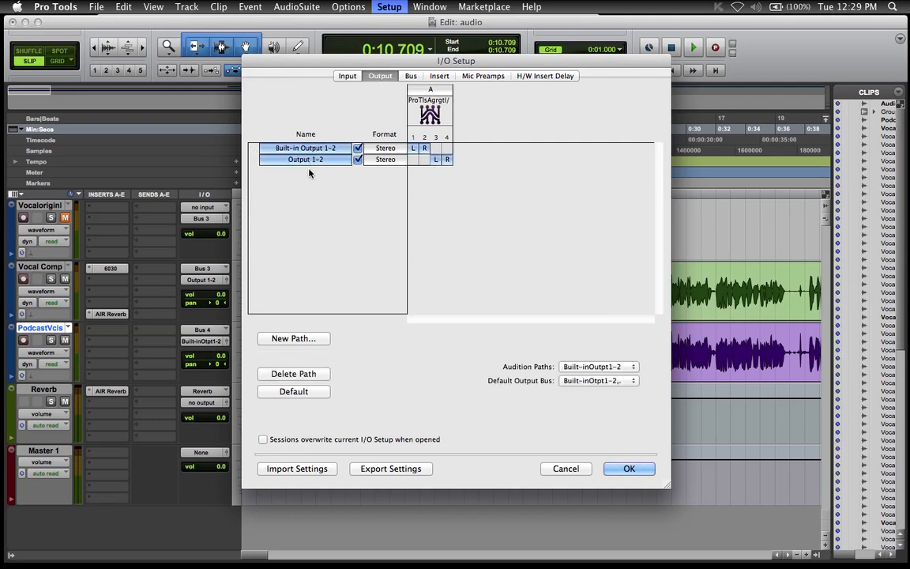
left_click(293, 374)
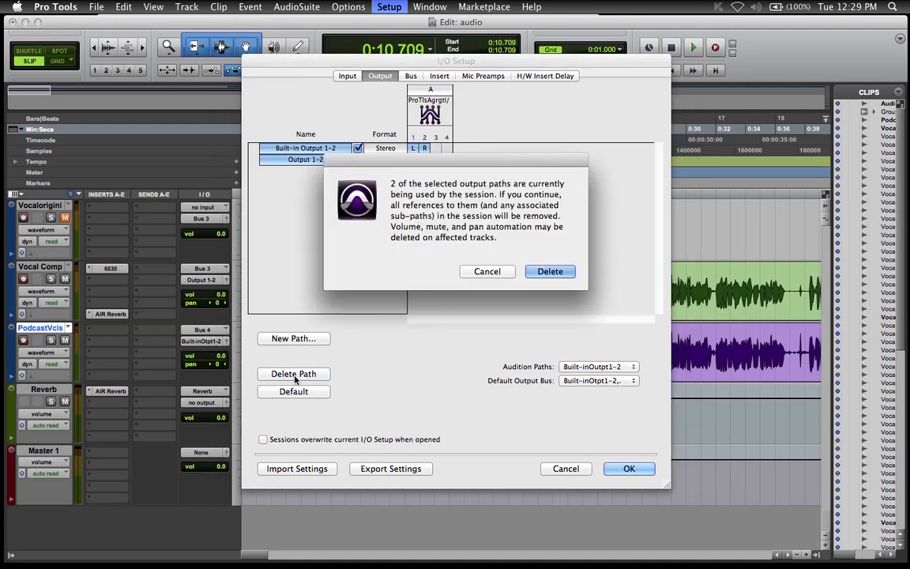
left_click(549, 270)
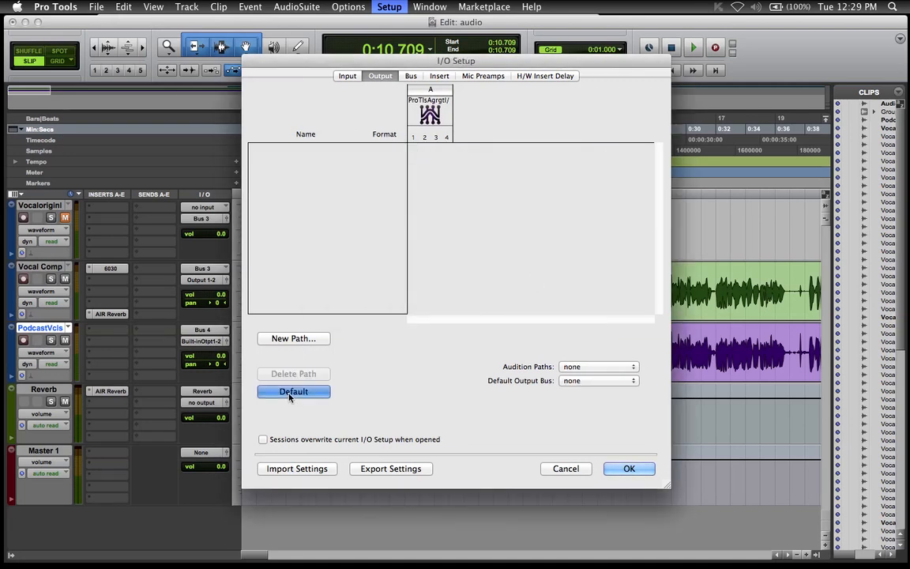
left_click(293, 391)
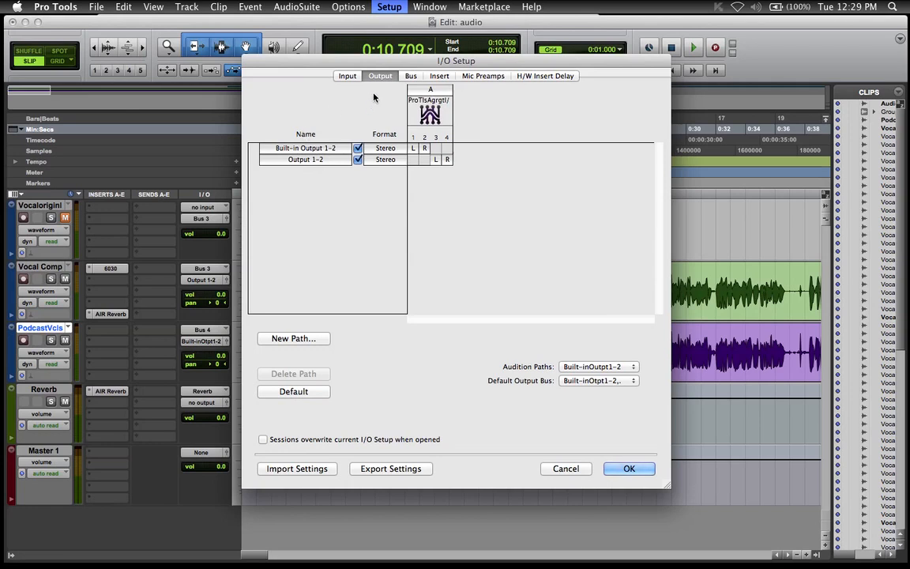
left_click(629, 469)
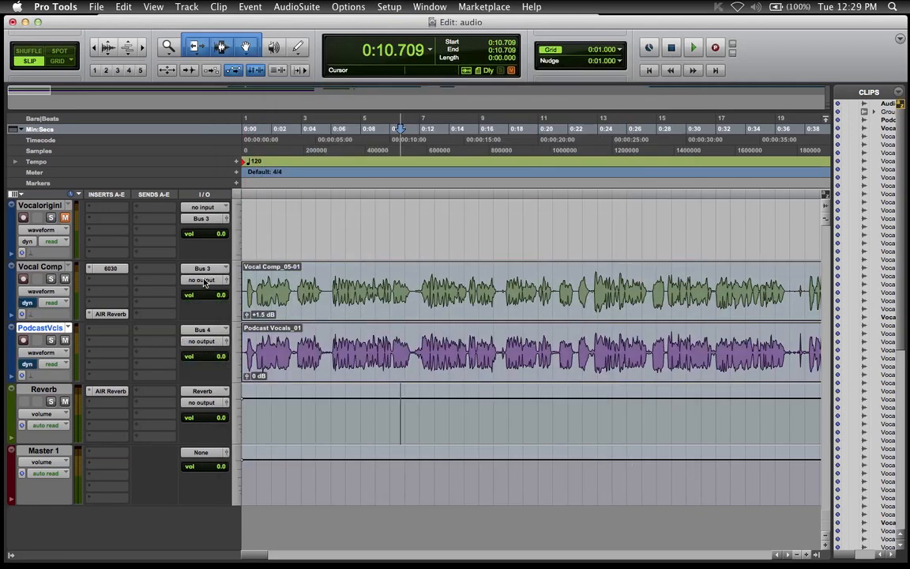
Route Vocal Comp to Built-in Output 1-2 and PodcastVcls to Output 1-2, then start playback
left_click(203, 280)
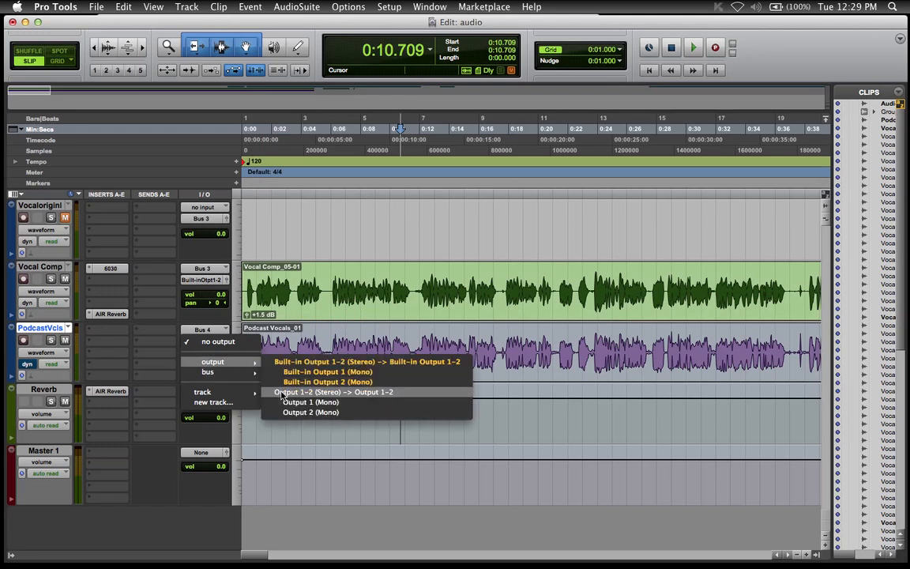
left_click(334, 392)
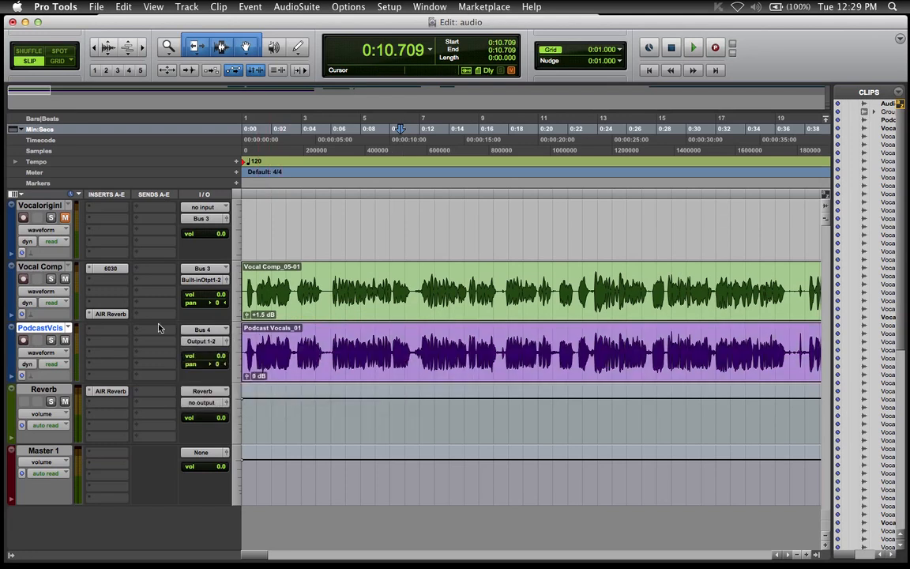
left_click(693, 47)
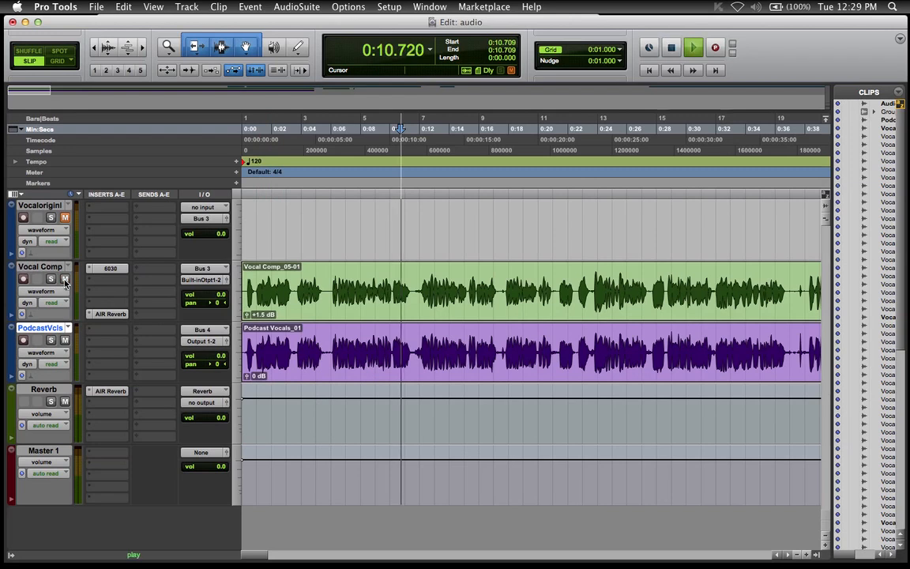